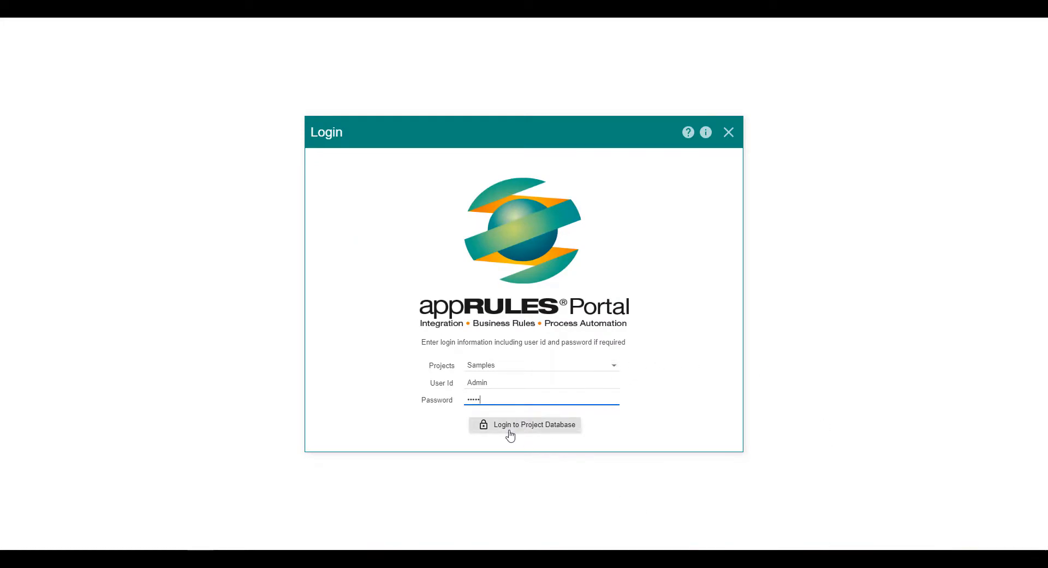
- Log in to the Samples project database as Admin and close the Open Project chooser
{"action": "left_click", "coordinate": [525, 425]}
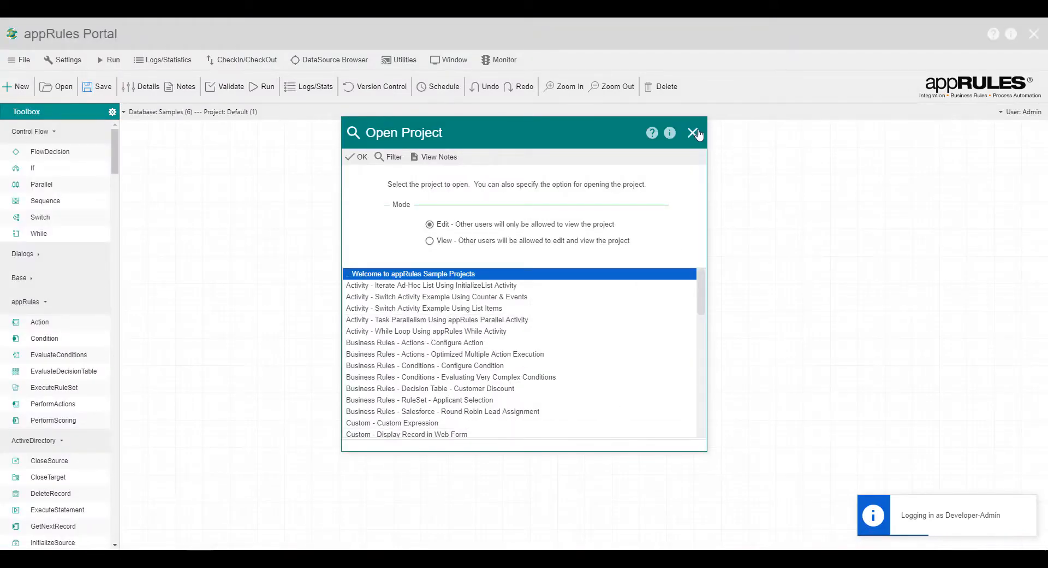
{"action": "left_click", "coordinate": [694, 132]}
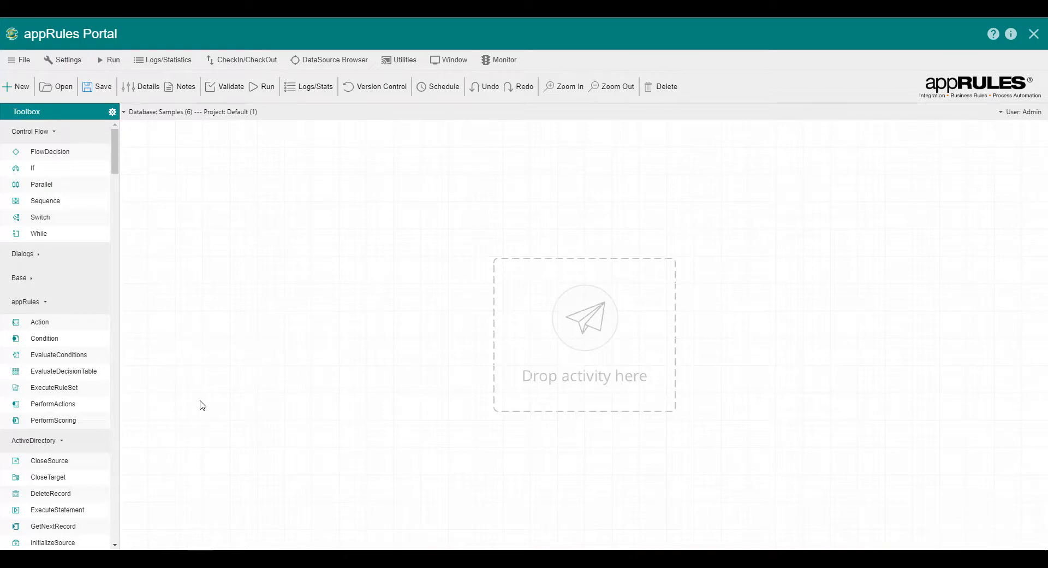
{"action": "mouse_move", "coordinate": [201, 418]}
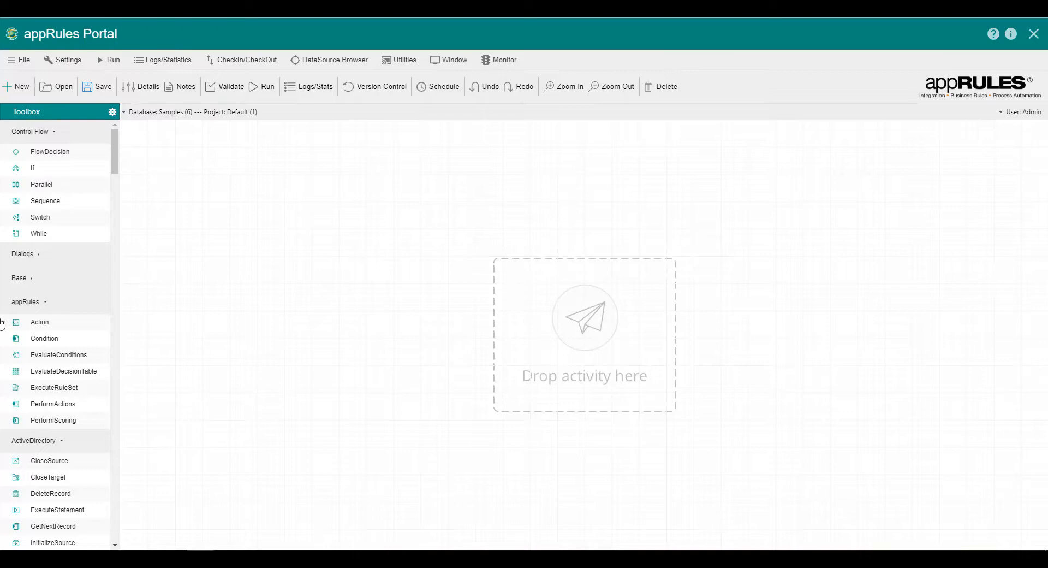
{"action": "mouse_move", "coordinate": [157, 320]}
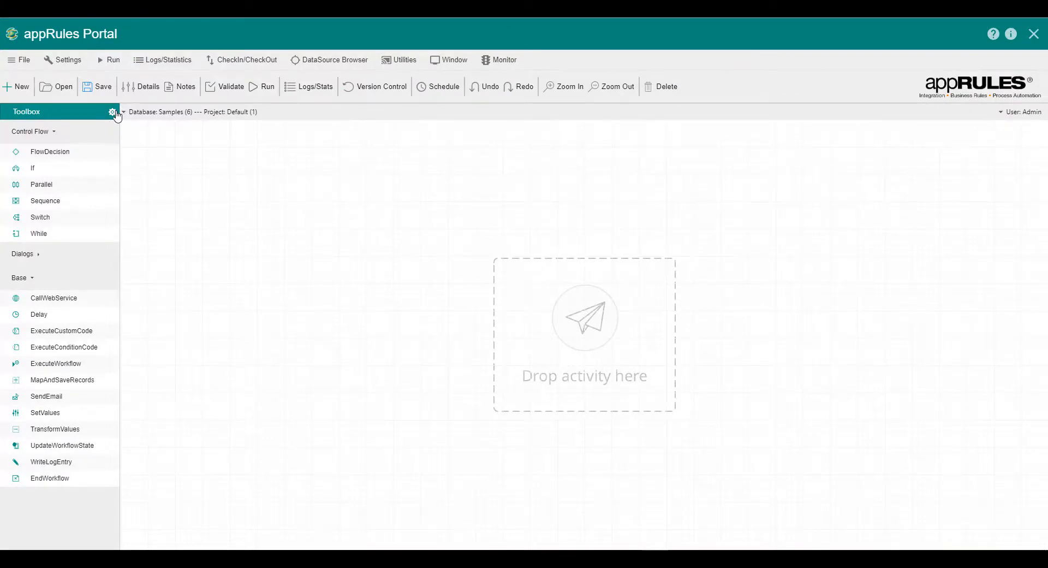
- Enable the appRules module in Select Toolbox Modules so Action and Condition appear
{"action": "left_click", "coordinate": [112, 111]}
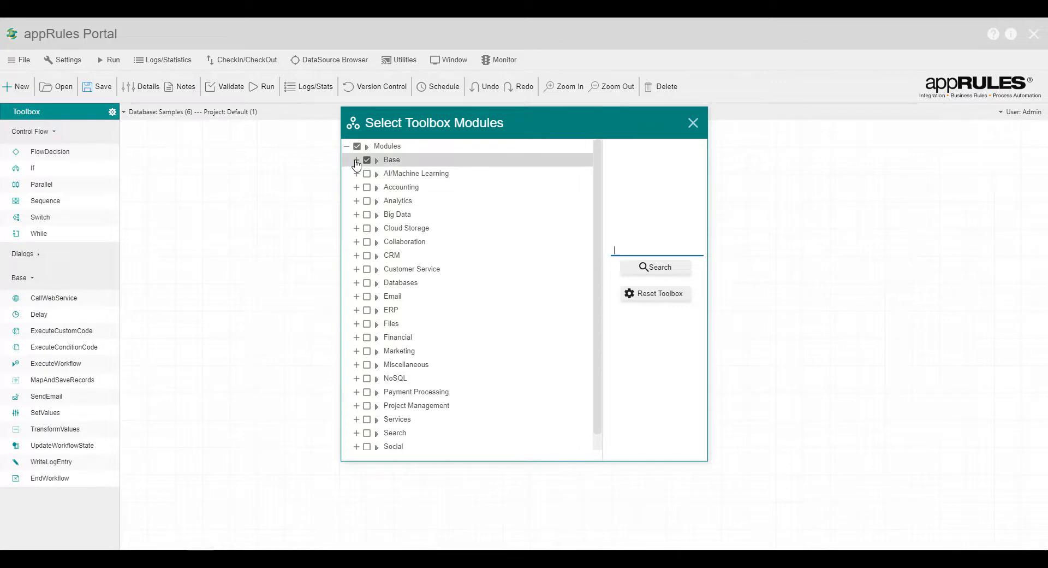
{"action": "left_click", "coordinate": [355, 159]}
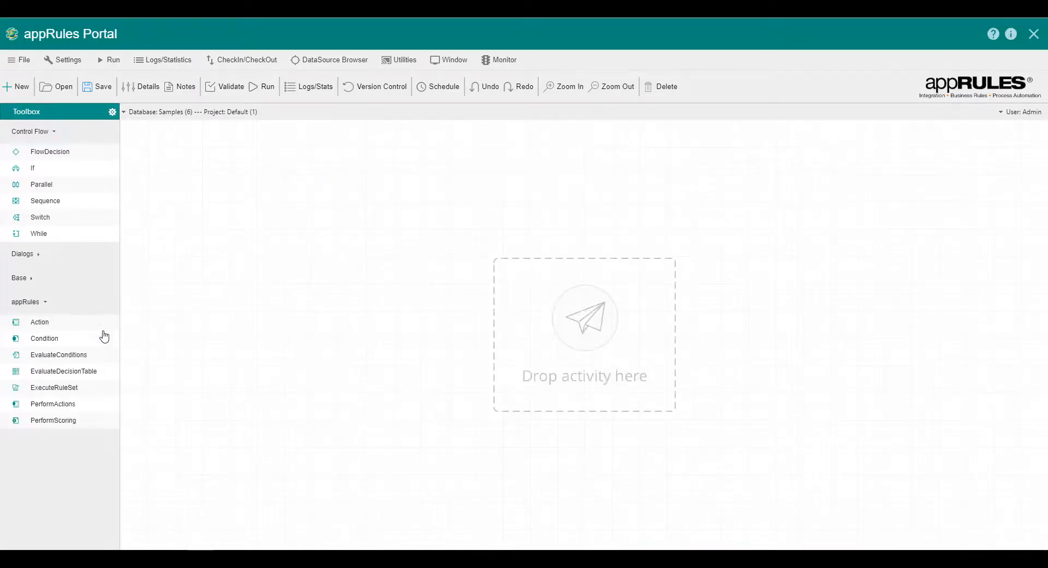
{"action": "mouse_move", "coordinate": [207, 355]}
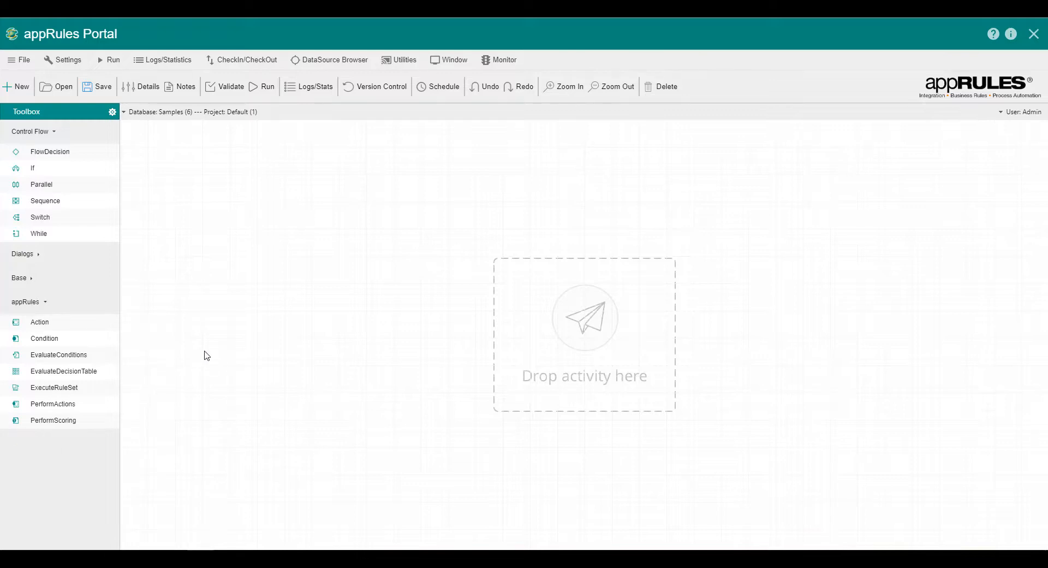
{"action": "mouse_move", "coordinate": [277, 363]}
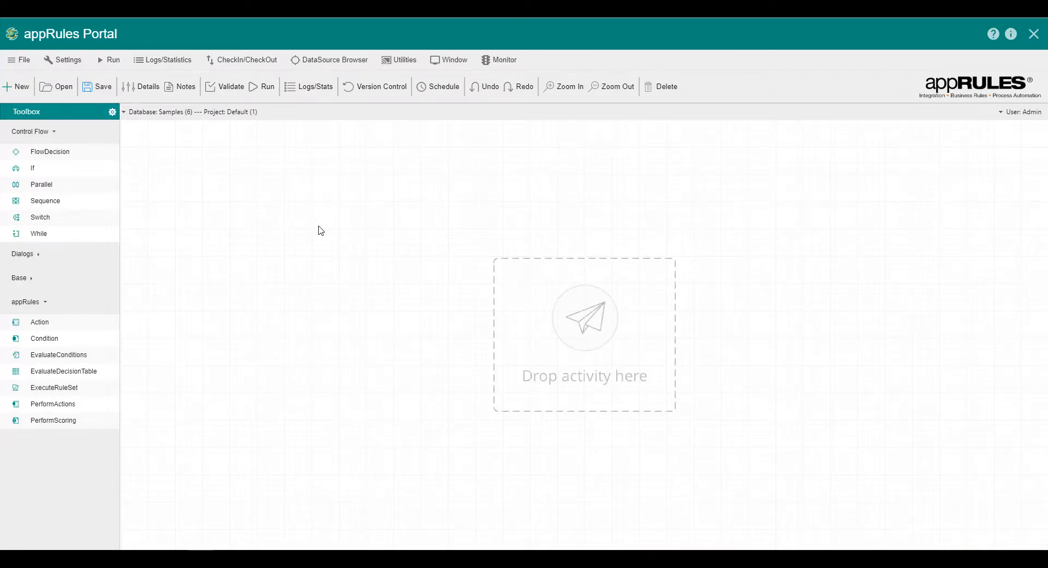
{"action": "mouse_move", "coordinate": [329, 236]}
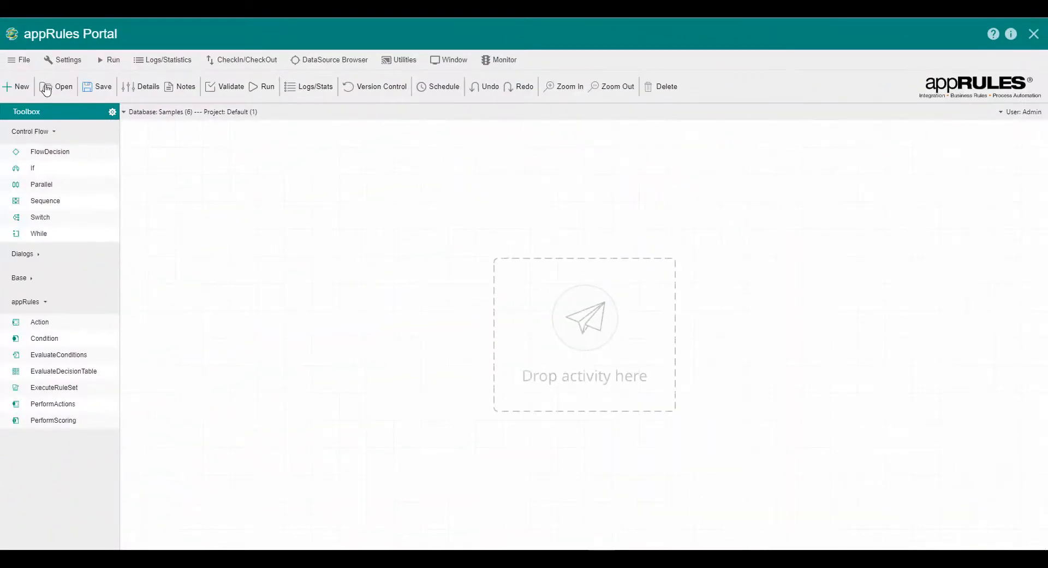
- Create project BusinessRules_Actions_And_Conditions described as 'Actions and Conditions activities'
{"action": "left_click", "coordinate": [17, 86]}
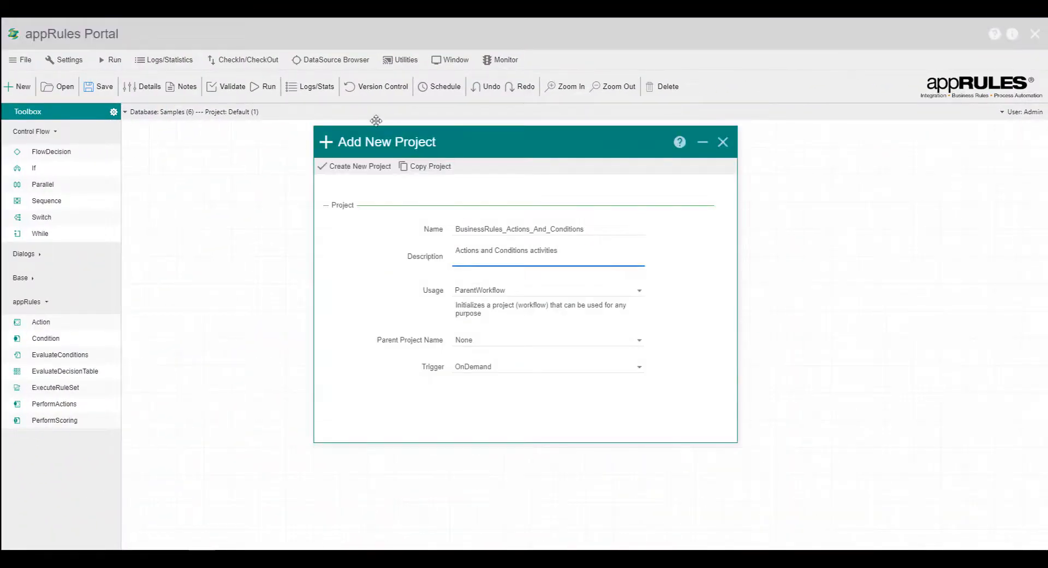
{"action": "left_click", "coordinate": [360, 166]}
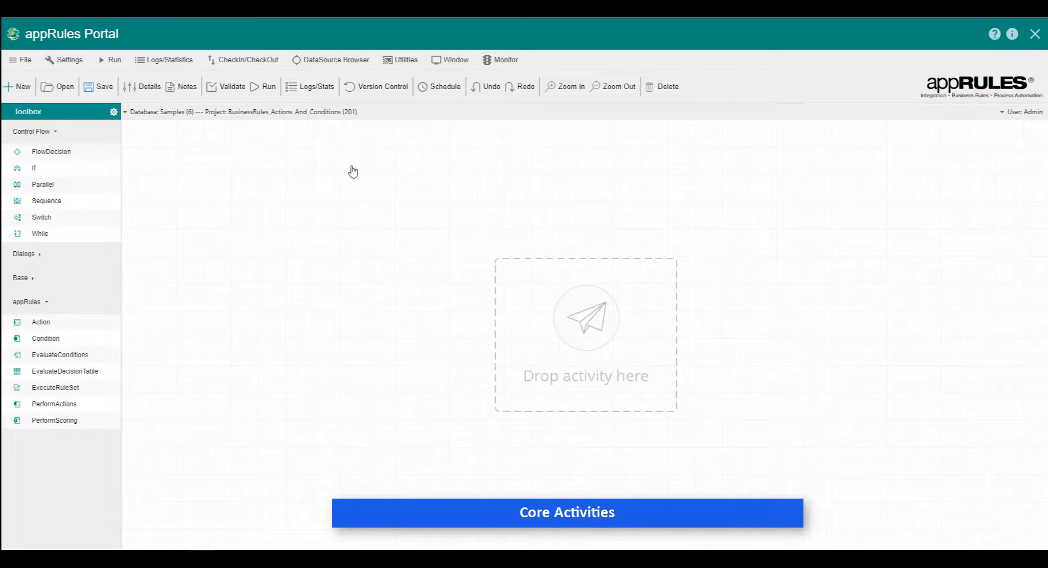
{"action": "left_click", "coordinate": [567, 512]}
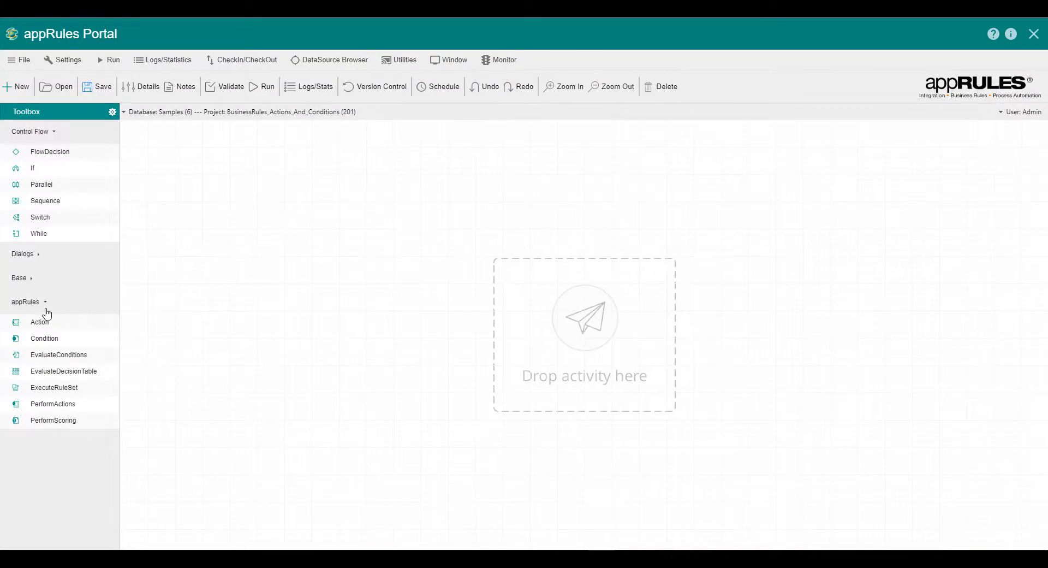
- Add an Action activity set to the InitializeSource database action on SqlServer Northwind
{"action": "left_click_drag", "start_coordinate": [40, 322], "coordinate": [322, 211]}
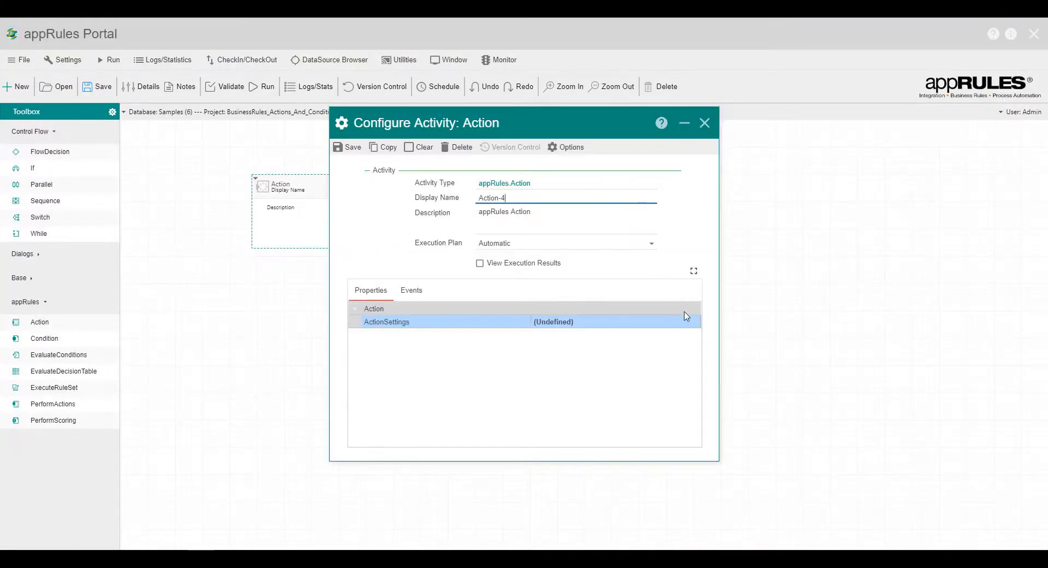
{"action": "left_click", "coordinate": [615, 322]}
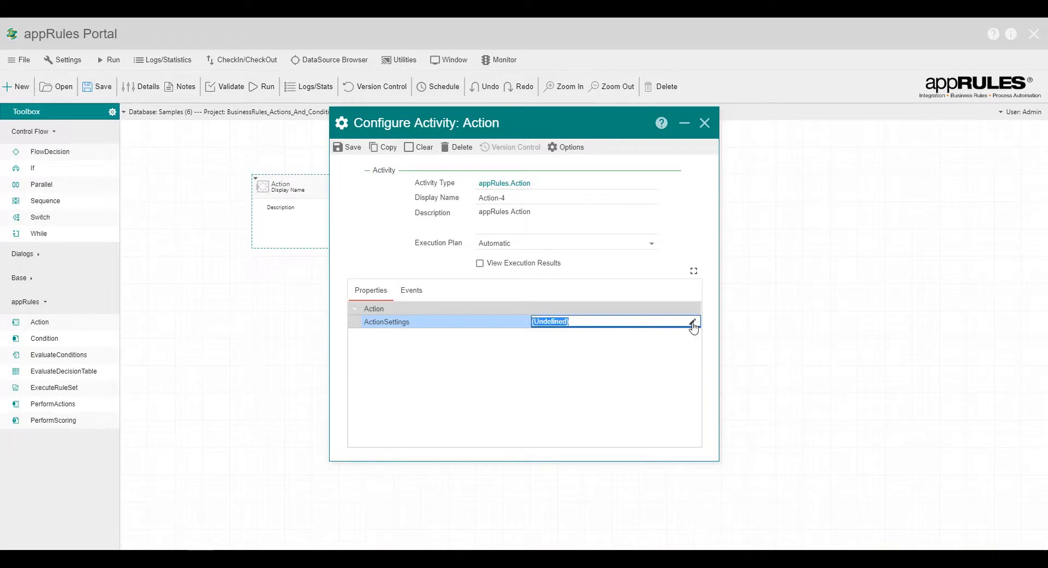
{"action": "left_click", "coordinate": [693, 322]}
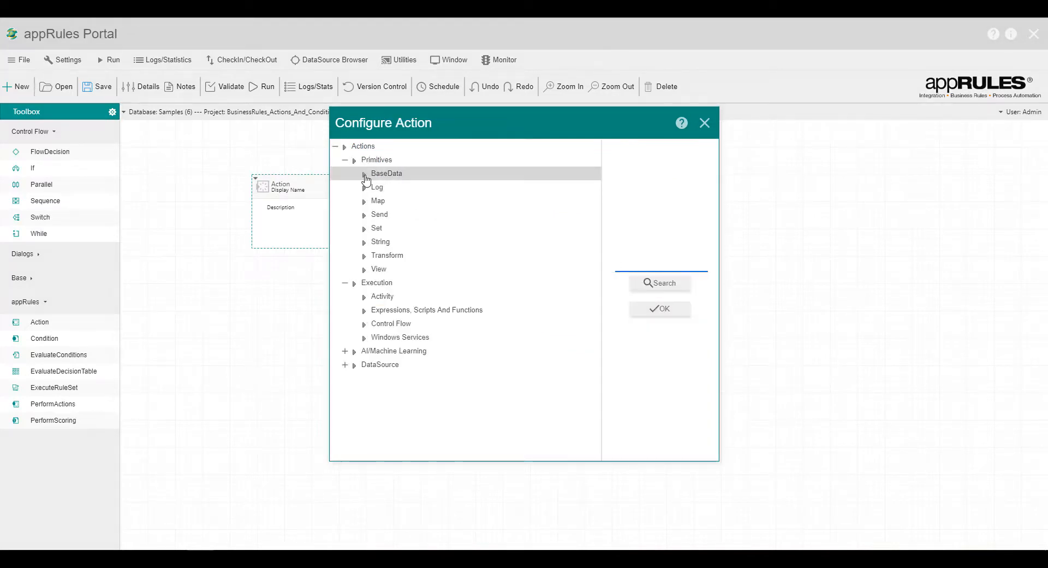
{"action": "left_click", "coordinate": [387, 174]}
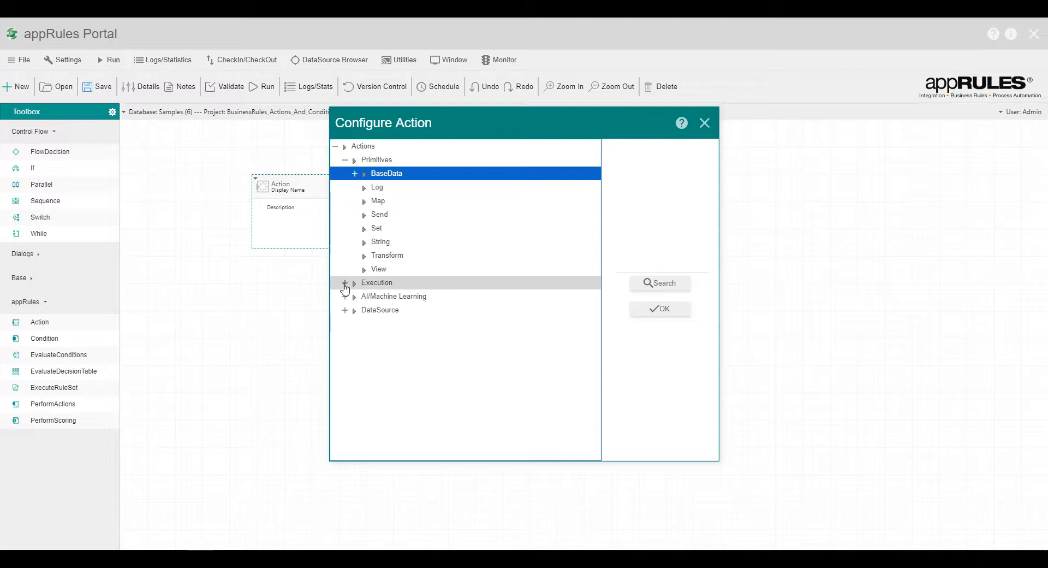
{"action": "left_click", "coordinate": [344, 281]}
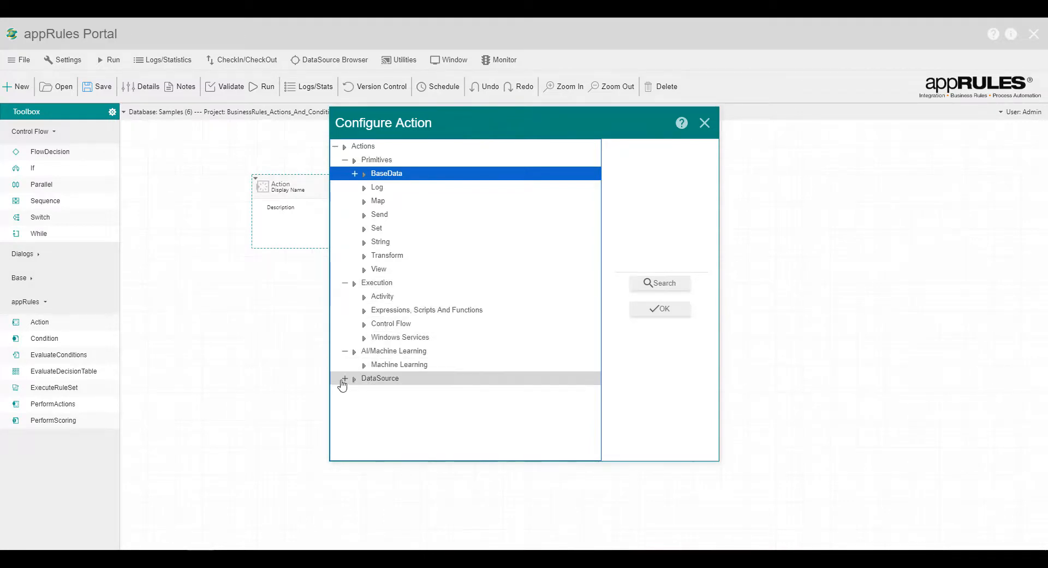
{"action": "left_click", "coordinate": [343, 377]}
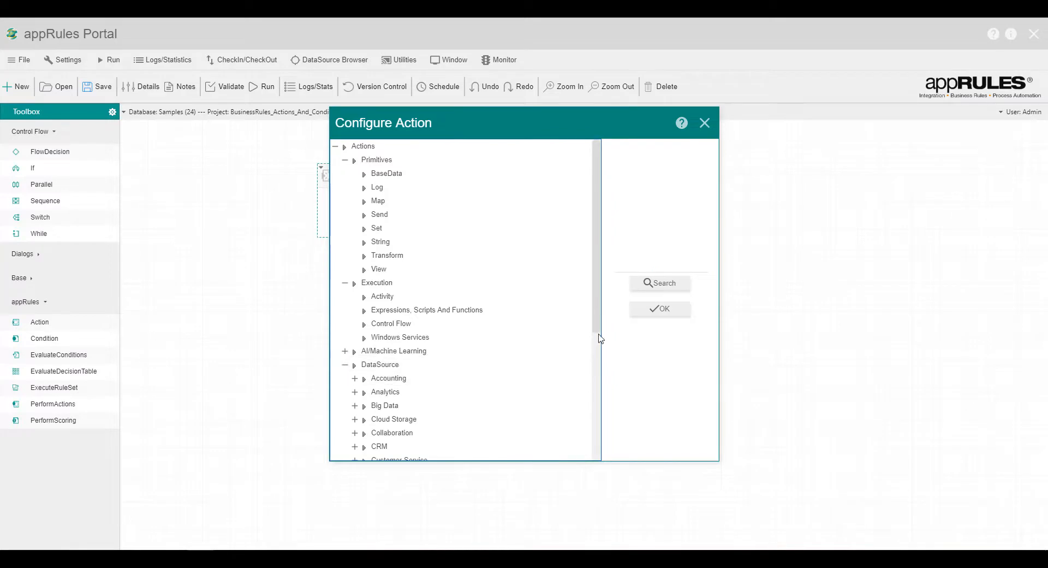
{"action": "scroll", "scroll_direction": "down", "scroll_amount": 3}
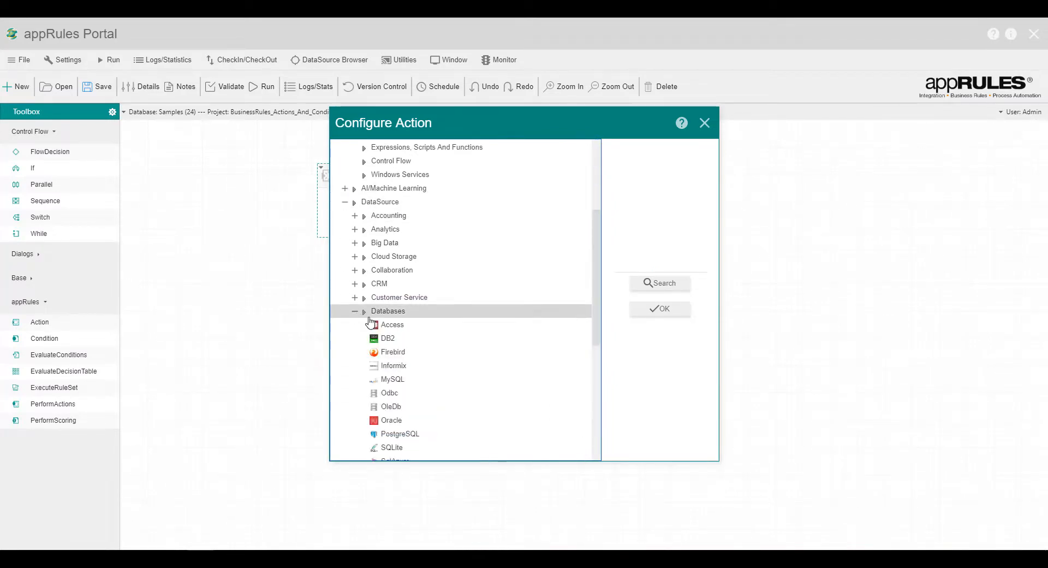
{"action": "scroll", "scroll_direction": "down", "scroll_amount": 3}
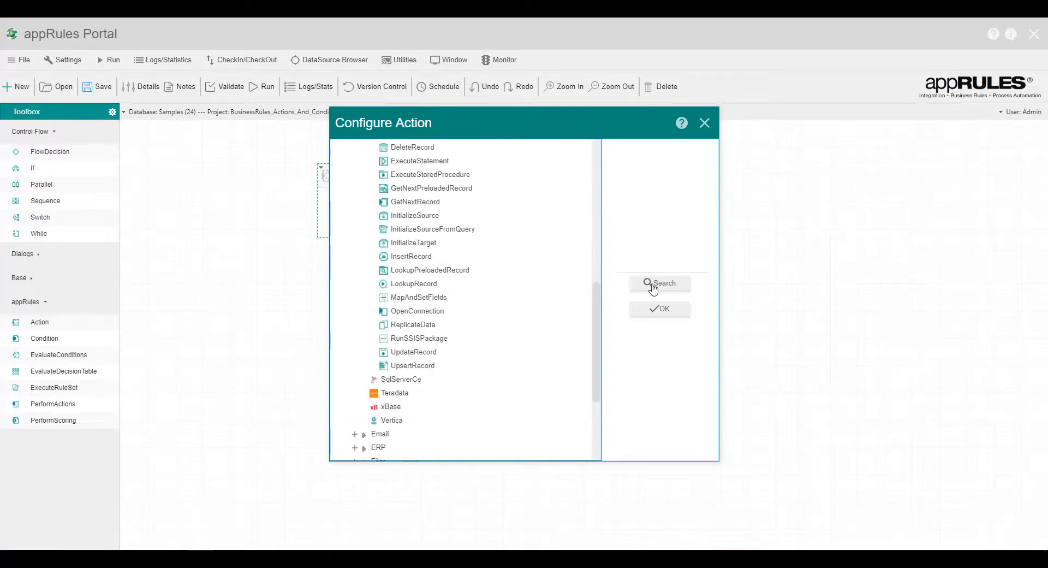
{"action": "mouse_move", "coordinate": [415, 215]}
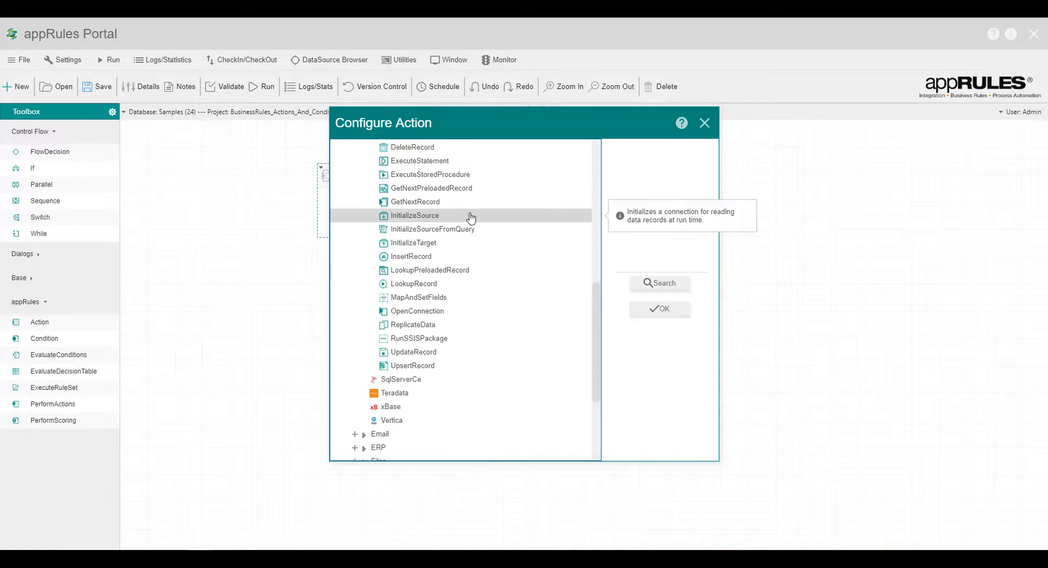
{"action": "left_click", "coordinate": [660, 308]}
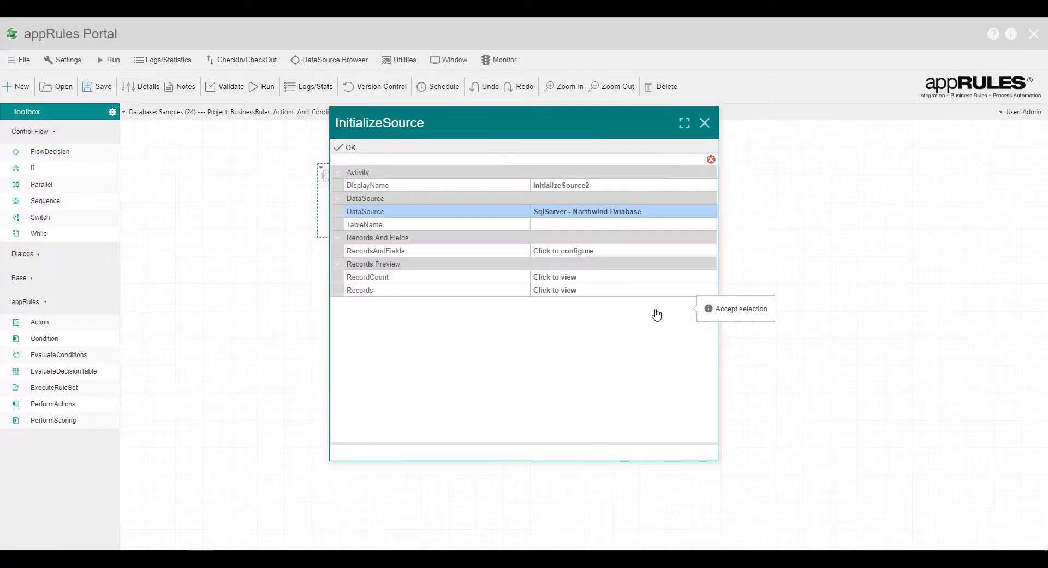
{"action": "left_click", "coordinate": [622, 224]}
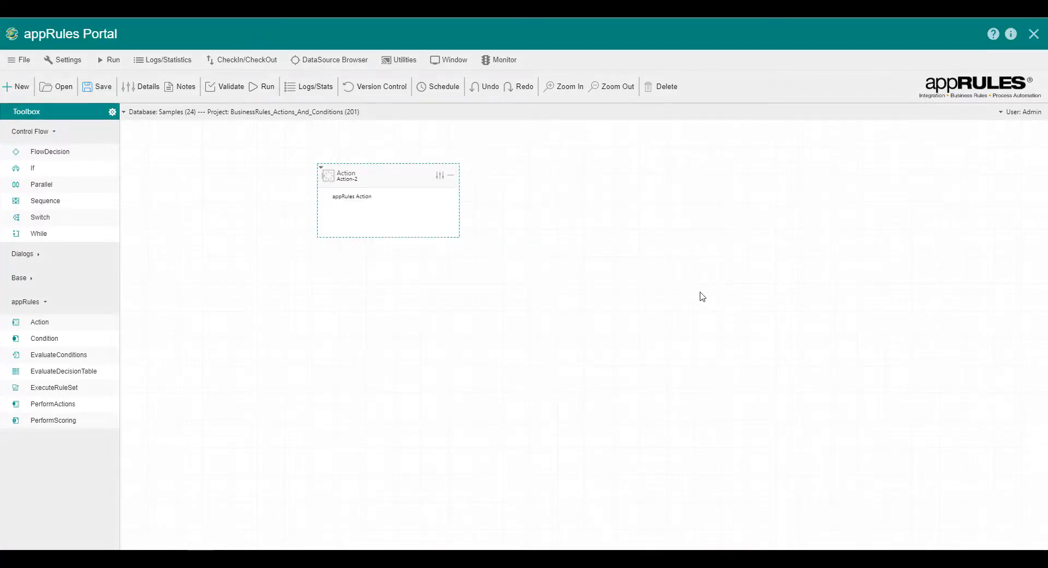
{"action": "mouse_move", "coordinate": [258, 419]}
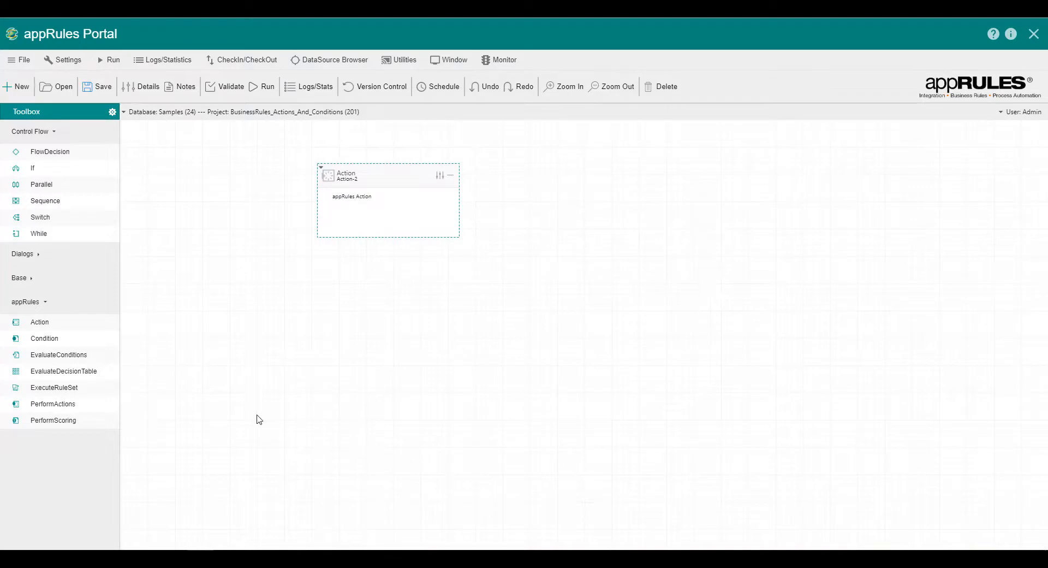
- Add a Condition activity using the DateTime > DateTimeValueHasData condition
{"action": "left_click_drag", "start_coordinate": [387, 174], "coordinate": [328, 165]}
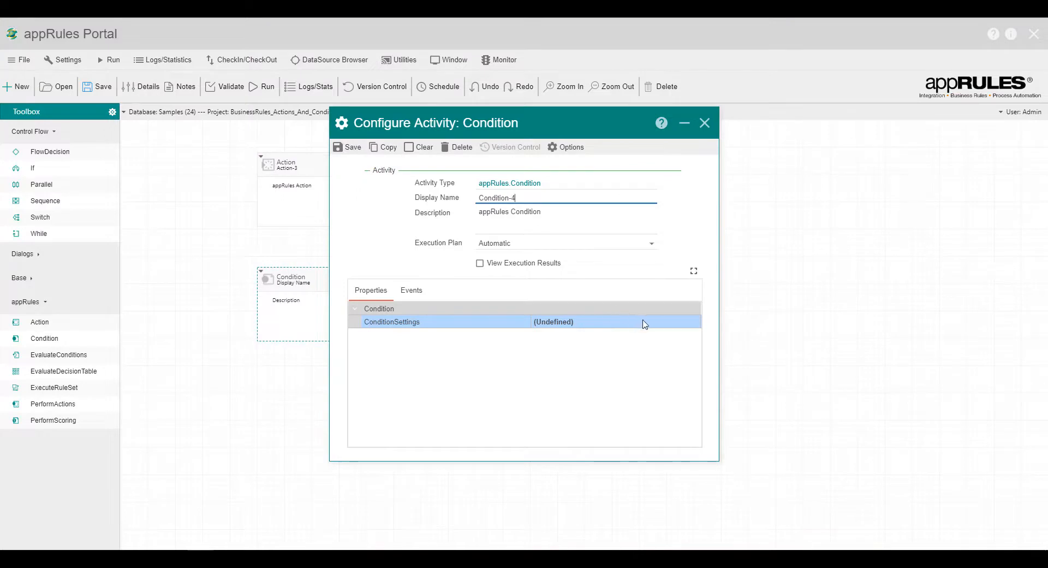
{"action": "left_click", "coordinate": [614, 322]}
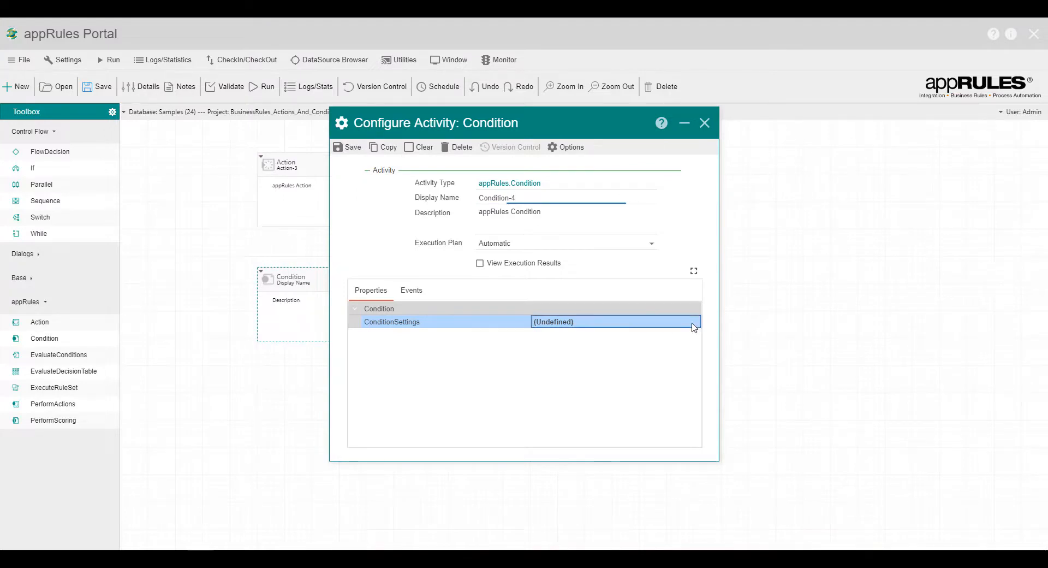
{"action": "left_click", "coordinate": [693, 322]}
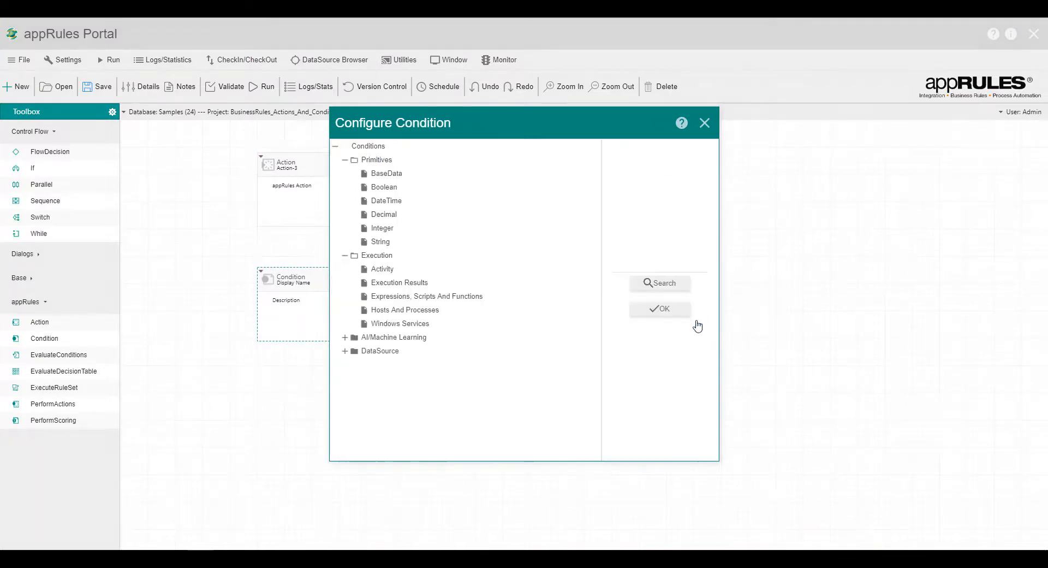
{"action": "left_click", "coordinate": [368, 146]}
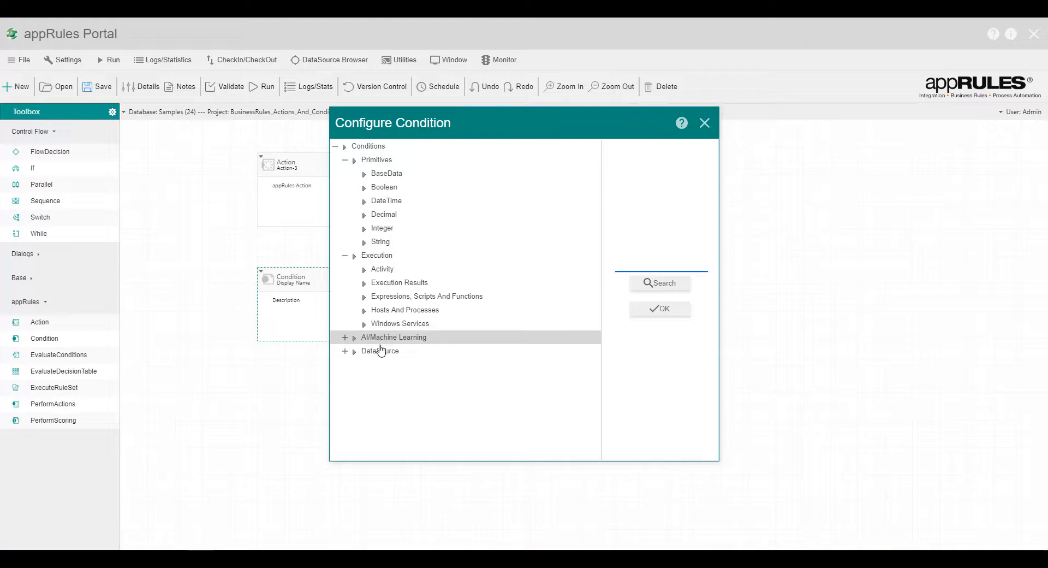
{"action": "mouse_move", "coordinate": [686, 328]}
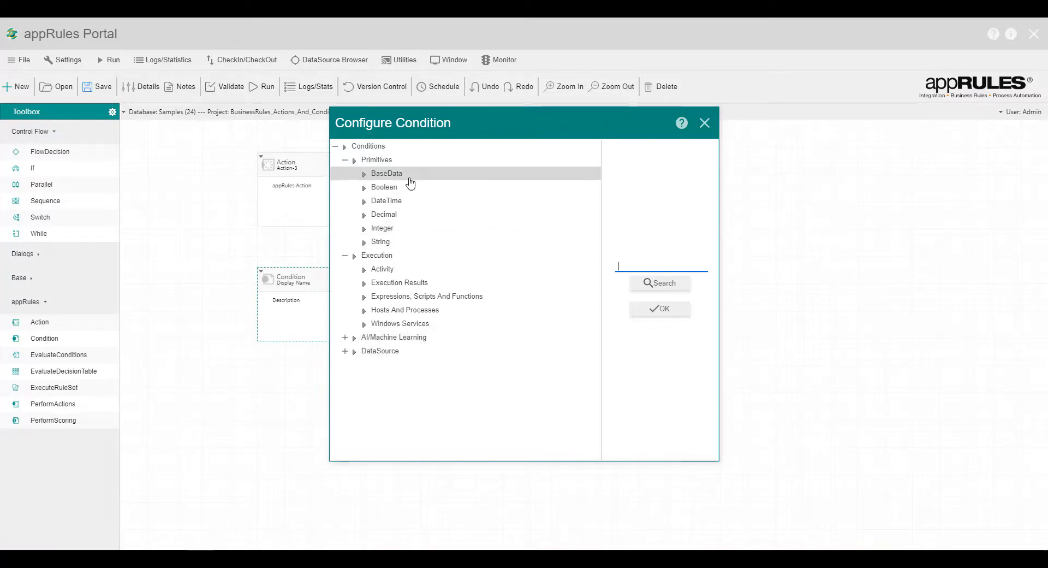
{"action": "left_click", "coordinate": [386, 201]}
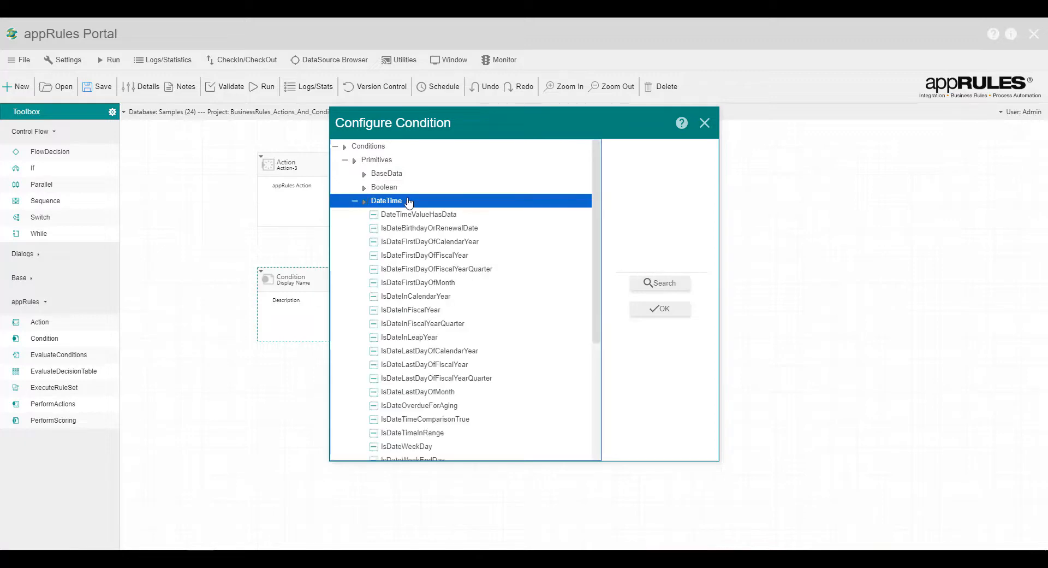
{"action": "left_click", "coordinate": [418, 214]}
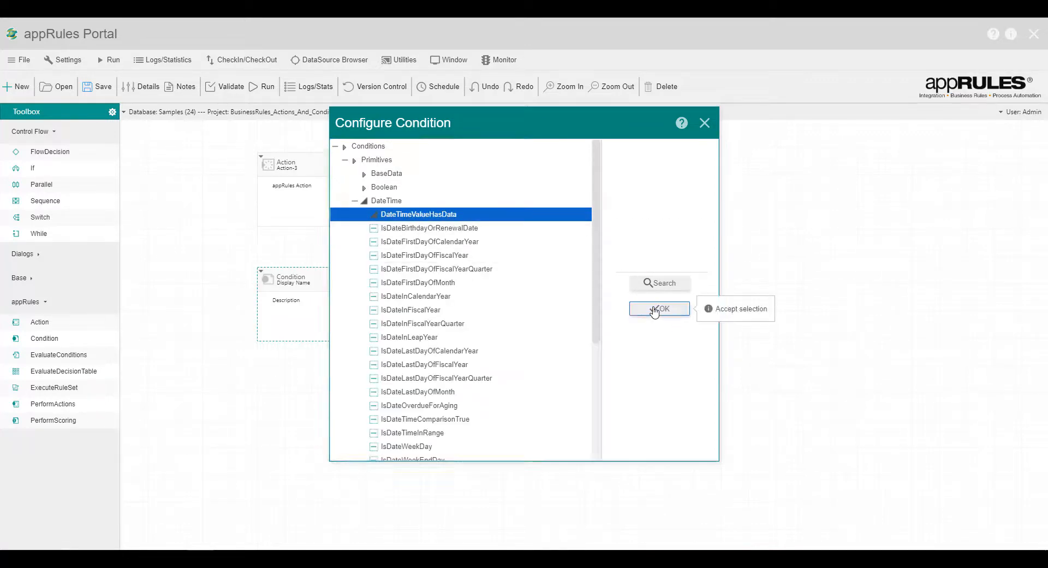
{"action": "left_click", "coordinate": [659, 308]}
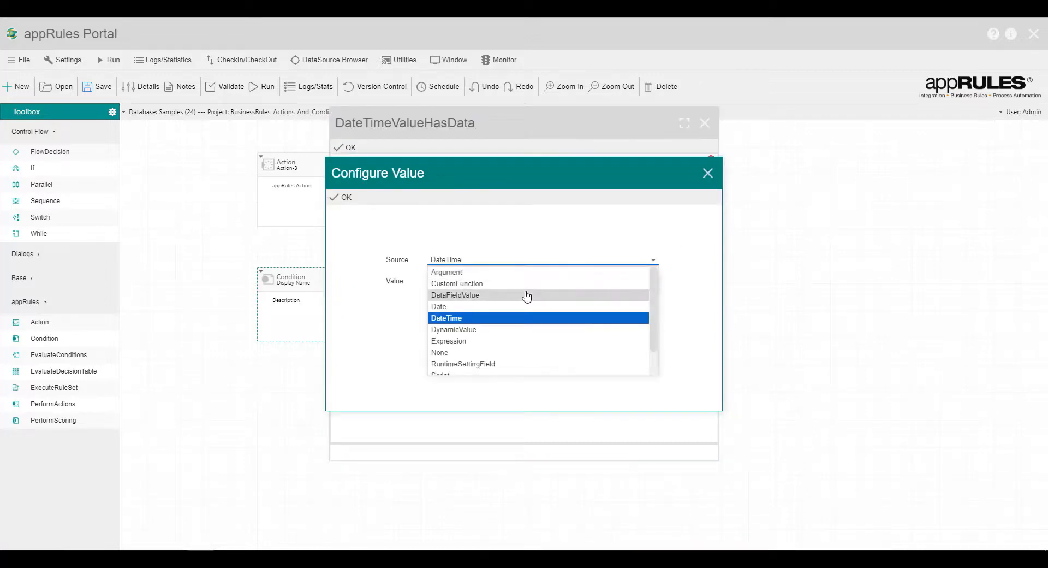
- Set the condition's source to DataFieldValue with the Employees.BirthDate field and confirm
{"action": "left_click", "coordinate": [455, 295]}
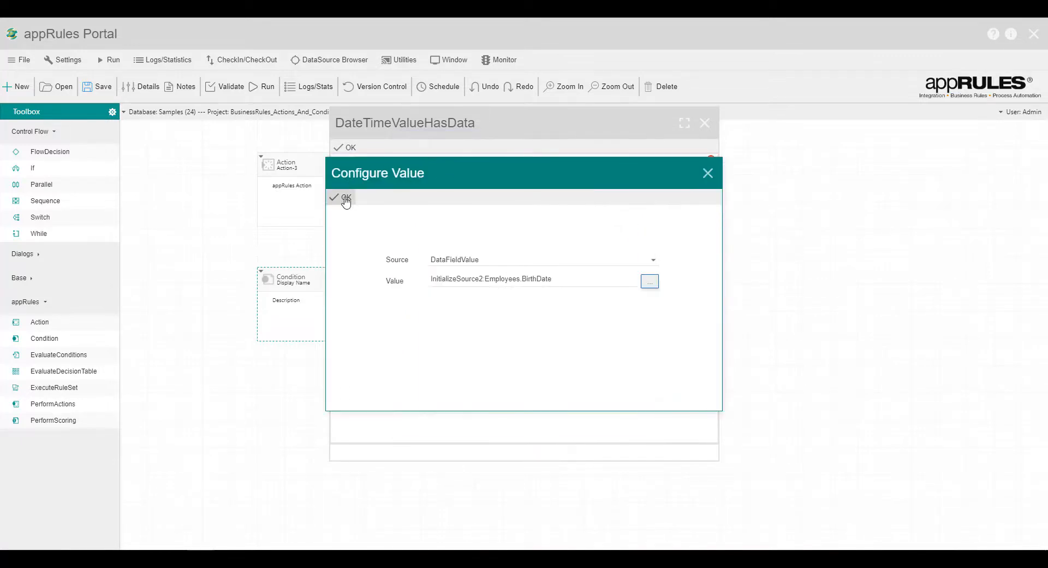
{"action": "left_click", "coordinate": [342, 197]}
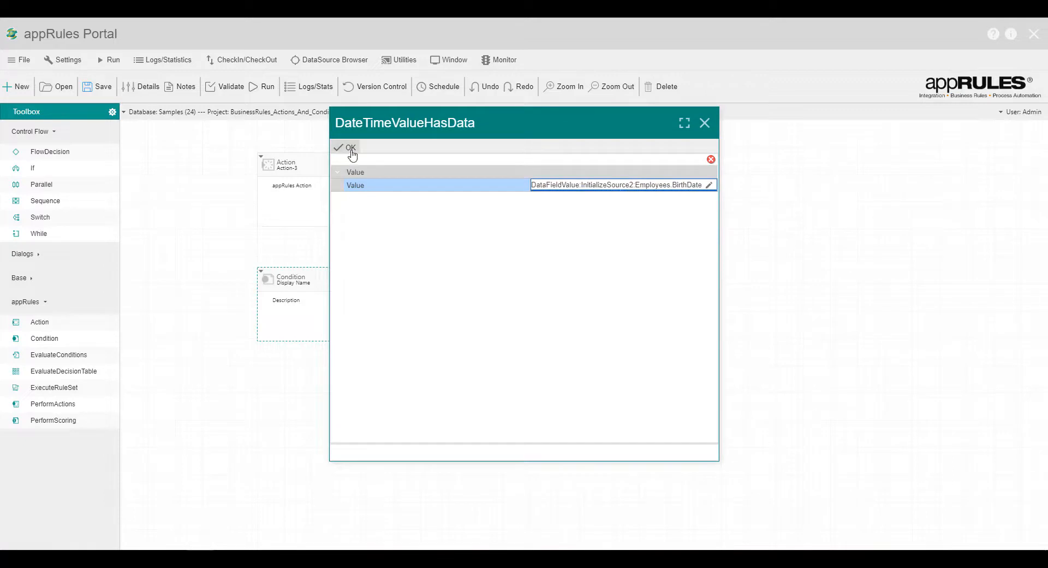
{"action": "left_click", "coordinate": [348, 148]}
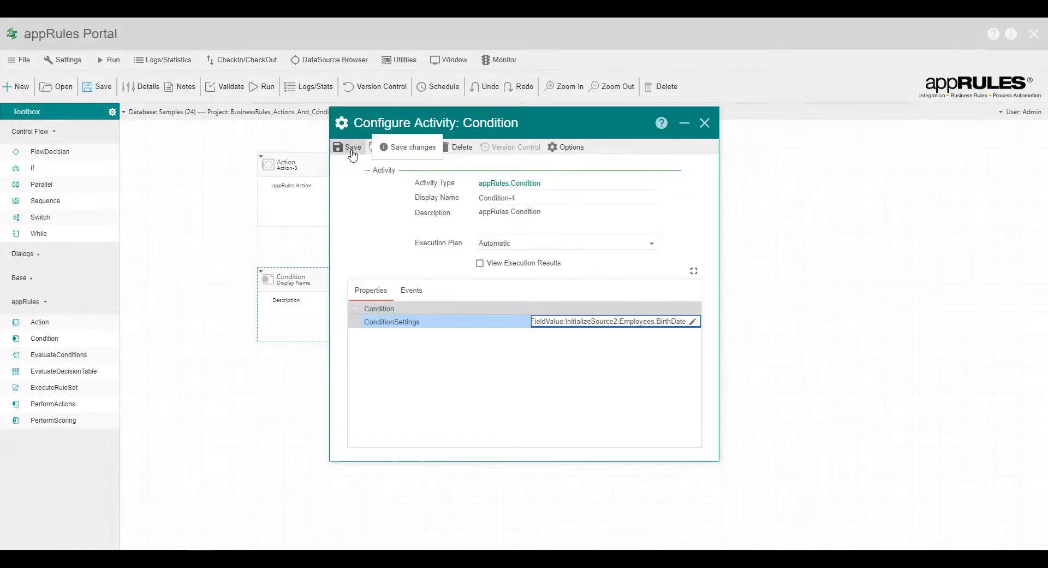
- Save the Condition and add an If with Condition Type 'Specific Activity Result is True'
{"action": "left_click", "coordinate": [353, 147]}
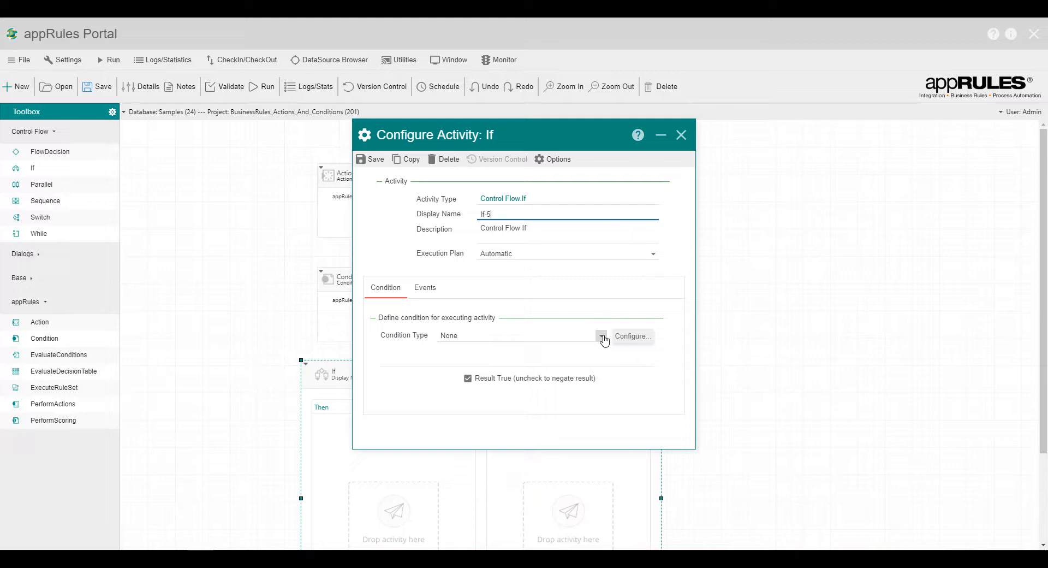
{"action": "left_click", "coordinate": [600, 335]}
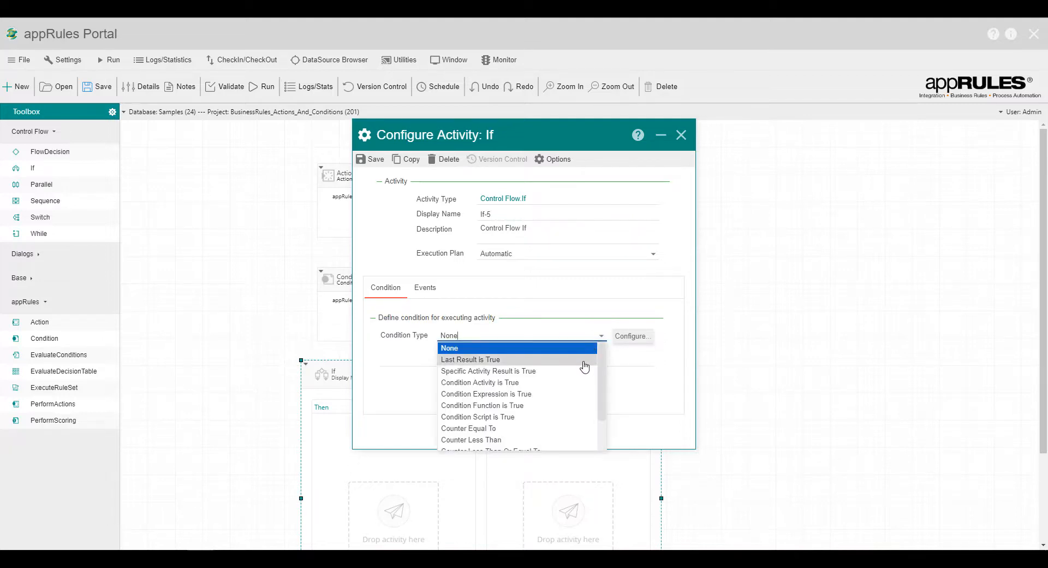
{"action": "left_click", "coordinate": [488, 370]}
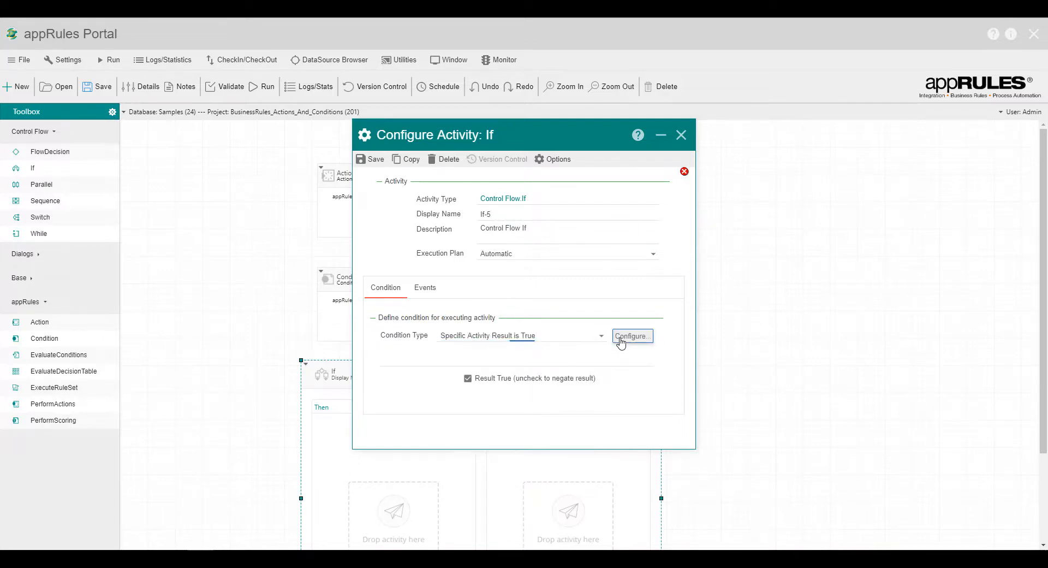
{"action": "left_click", "coordinate": [631, 335]}
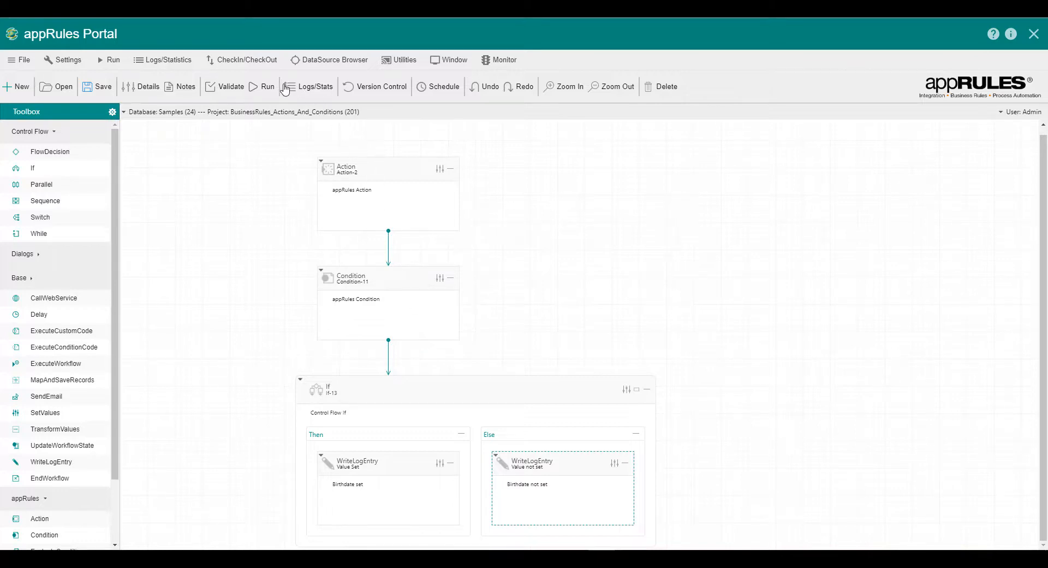
{"action": "mouse_move", "coordinate": [267, 86]}
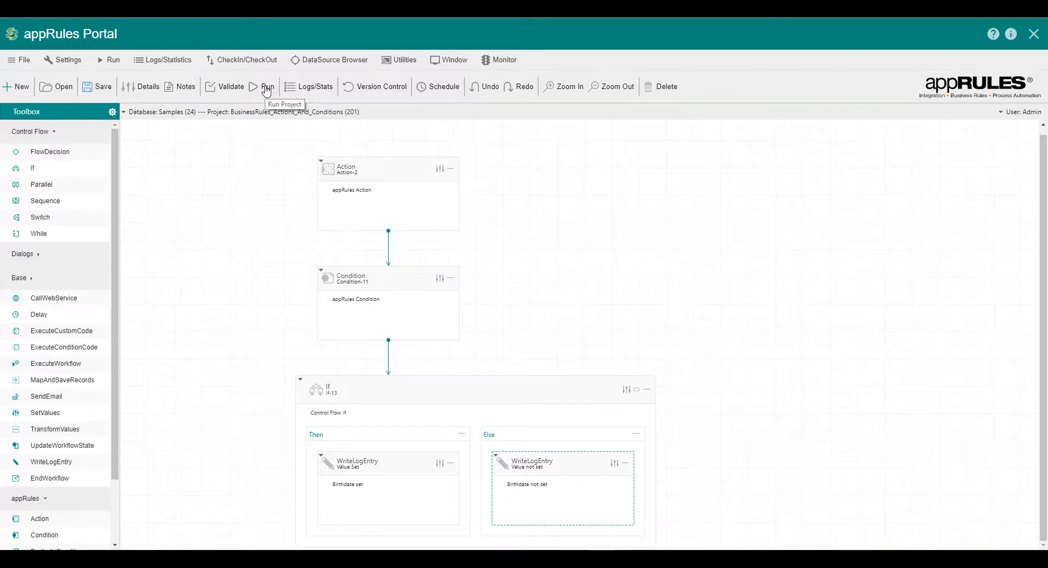
- Launch a run of the project with validation and interactive mode enabled
{"action": "left_click", "coordinate": [267, 86]}
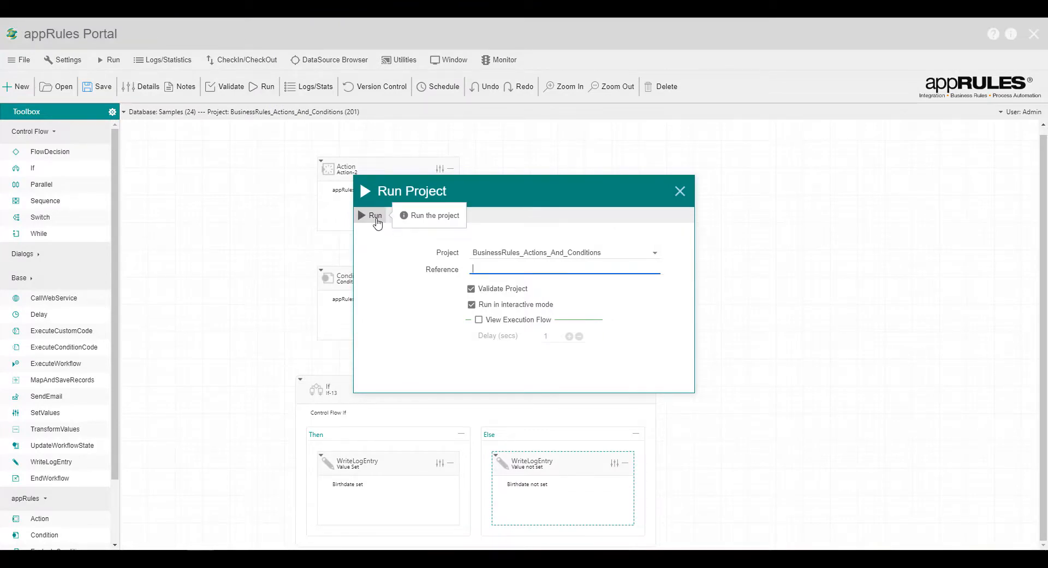
{"action": "left_click", "coordinate": [681, 191]}
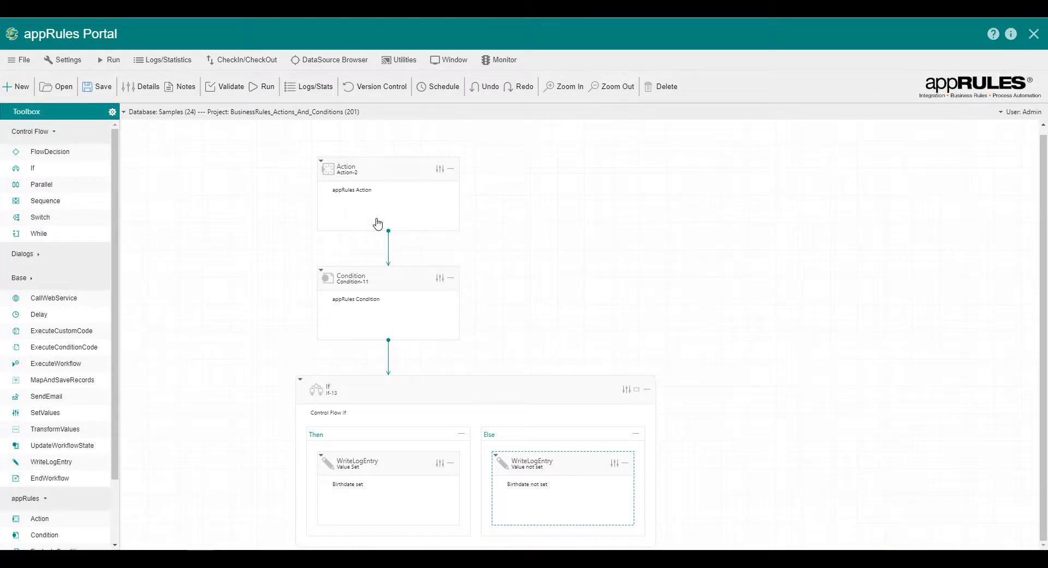
{"action": "mouse_move", "coordinate": [498, 135]}
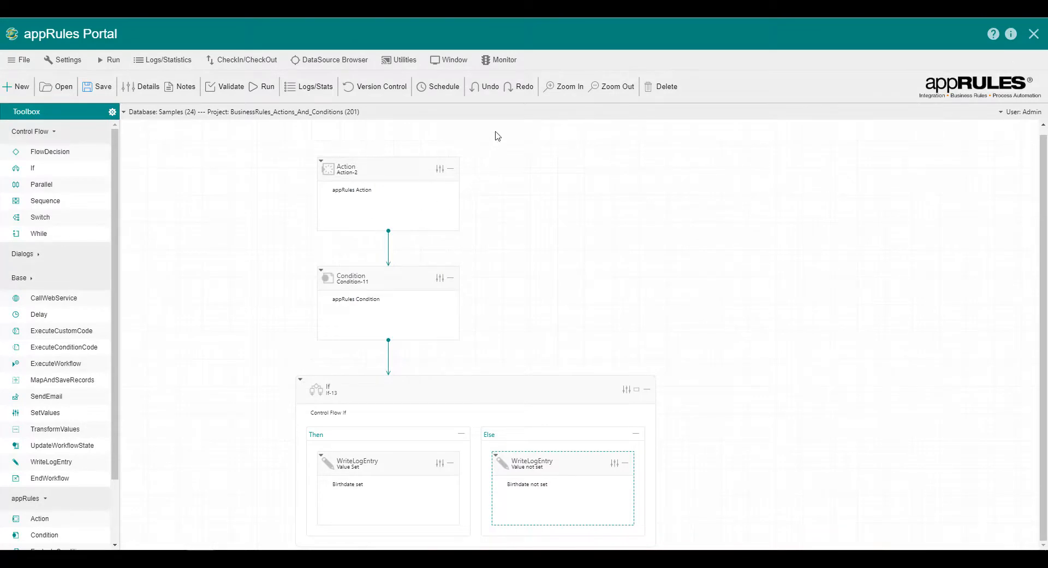
{"action": "left_click", "coordinate": [503, 60]}
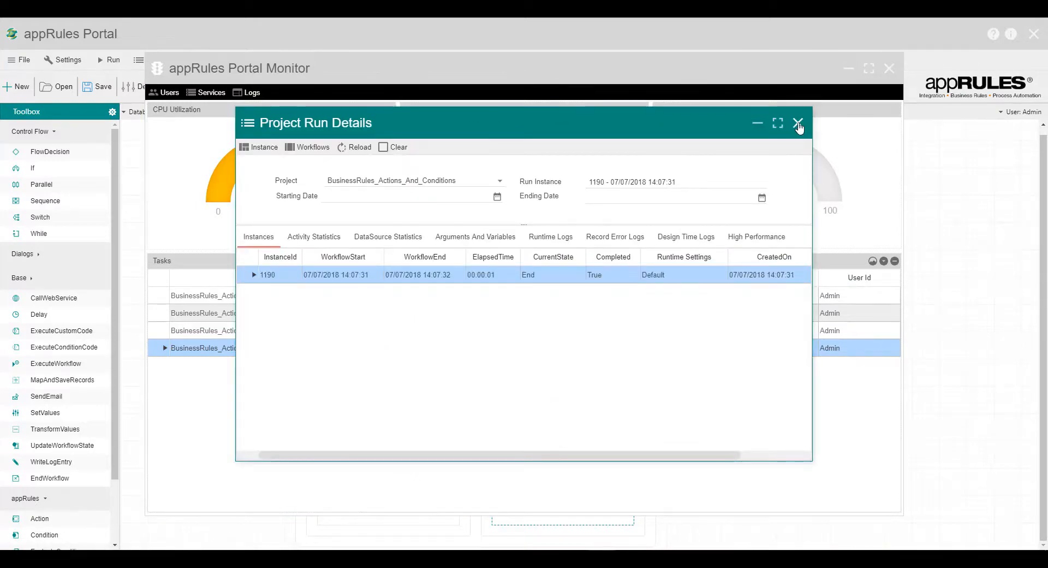
{"action": "left_click", "coordinate": [798, 123]}
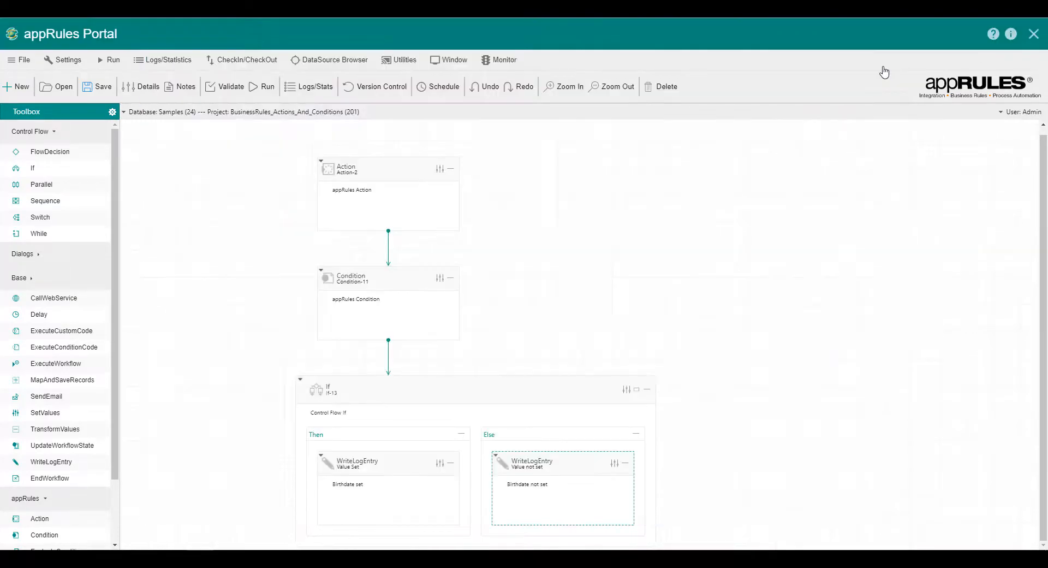
{"action": "mouse_move", "coordinate": [897, 262]}
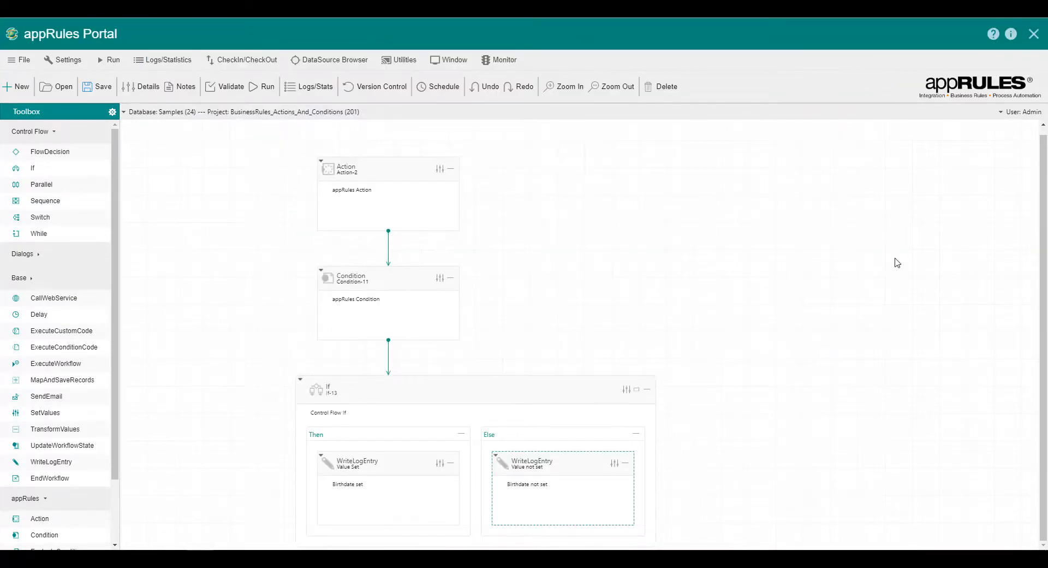